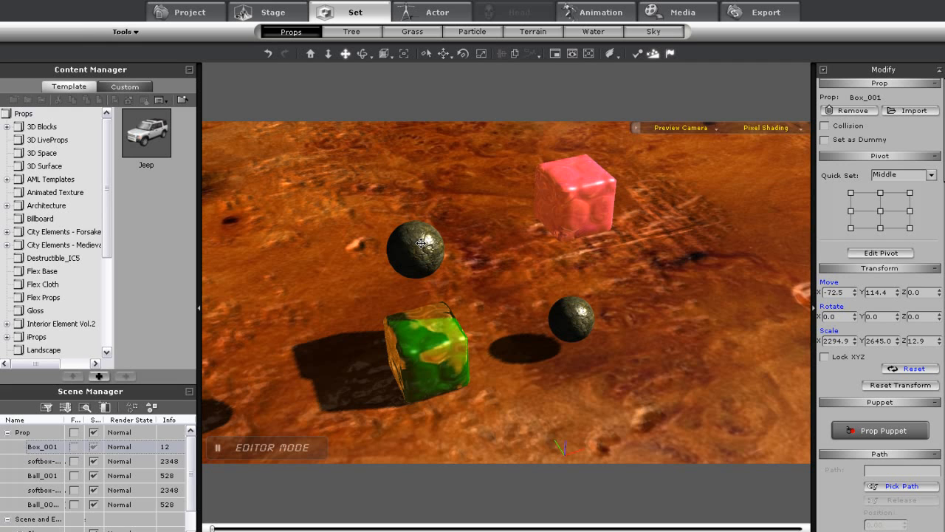
# - Select the pink and green softbox-bevel cubes in the Scene Manager
pyautogui.click(419, 249)
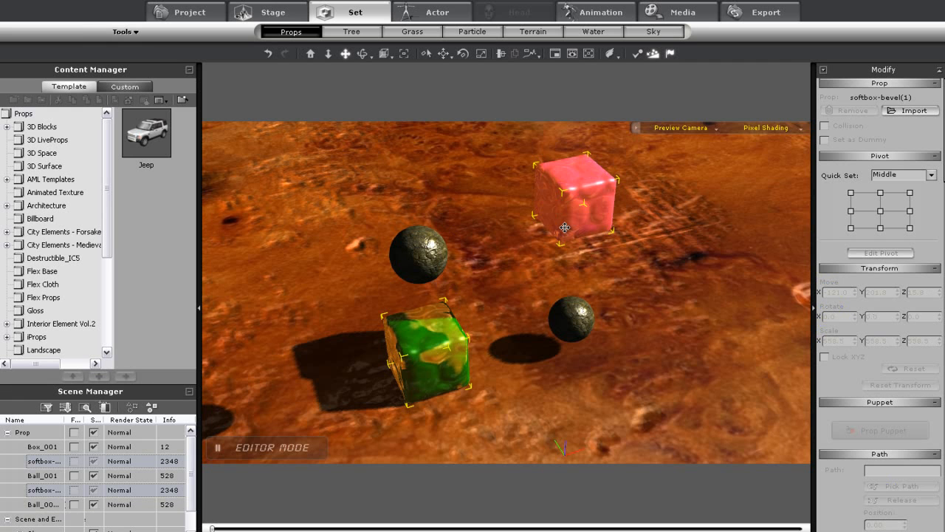
pyautogui.moveTo(641, 55)
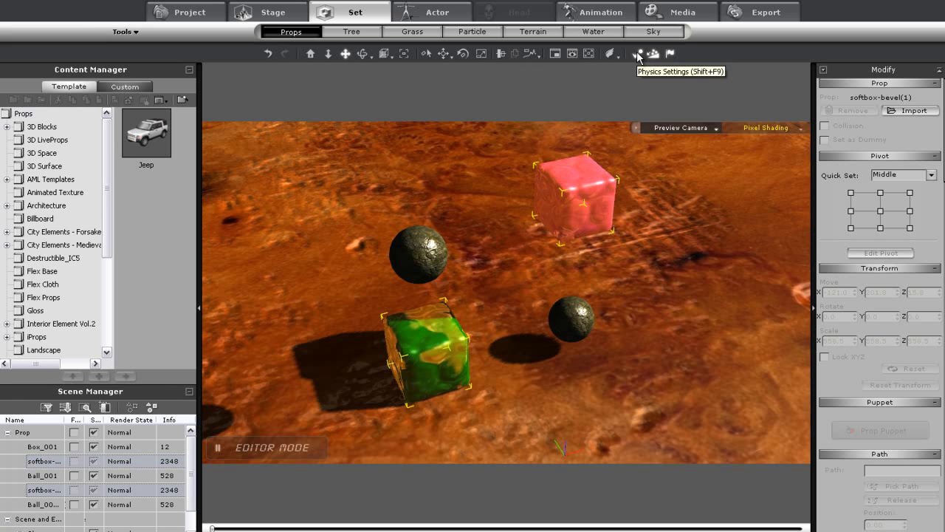
# - Bring up Object Physics Settings for the two cubes via the Physics Settings toolbar button
pyautogui.click(640, 53)
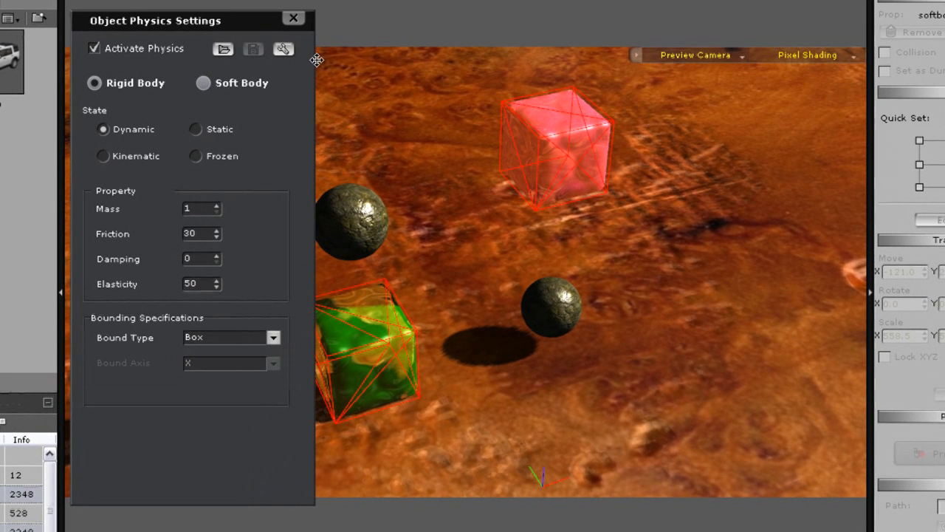
pyautogui.click(200, 83)
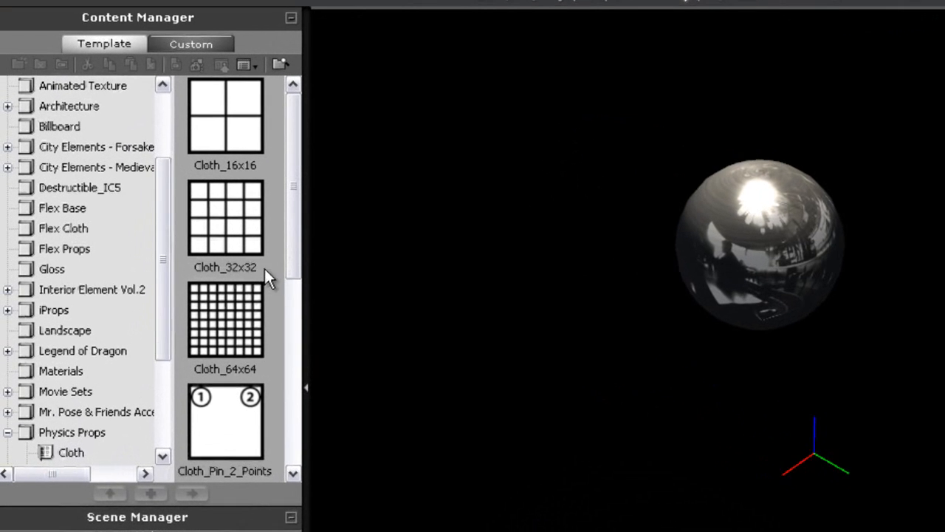
# - Scroll the Content Manager down to Physics Props > Cloth to reach Cloth_64x64
pyautogui.scroll(-3)
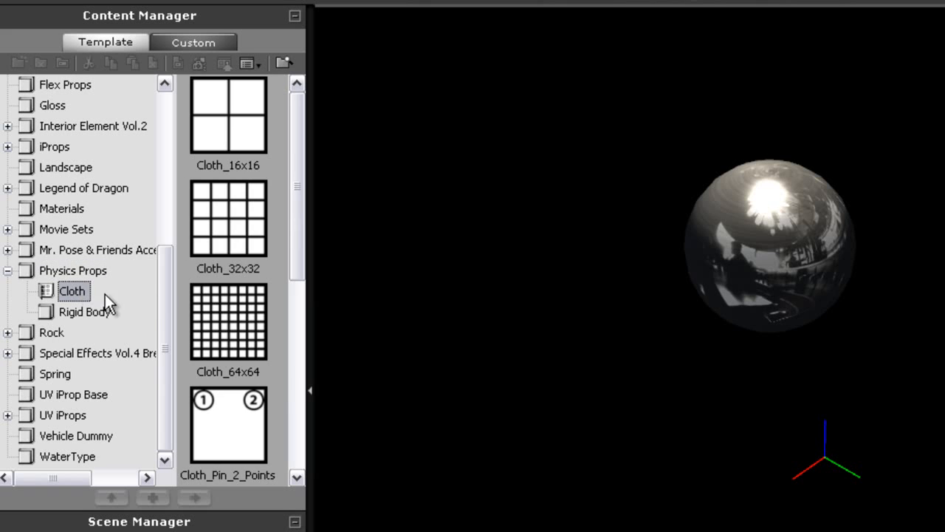
pyautogui.scroll(-3)
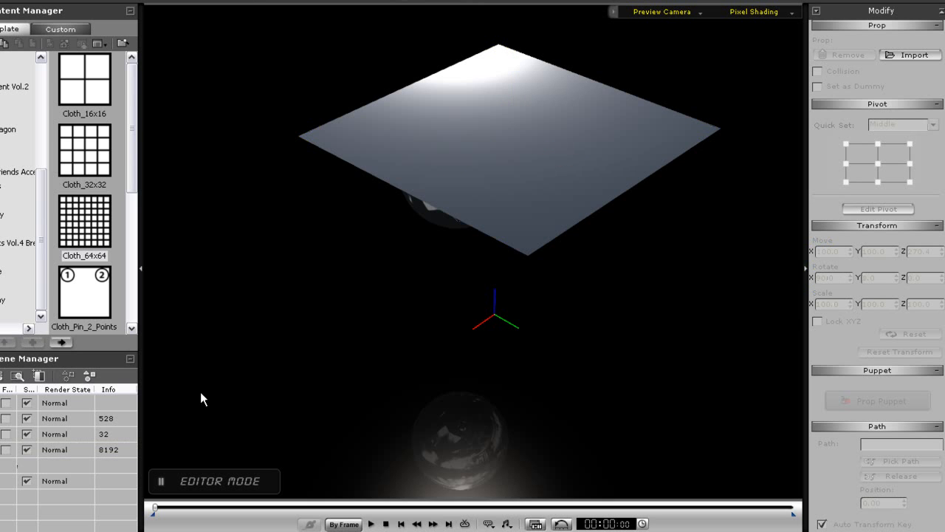
# - Select the Cloth_64x64 sheet for transforming
pyautogui.click(509, 148)
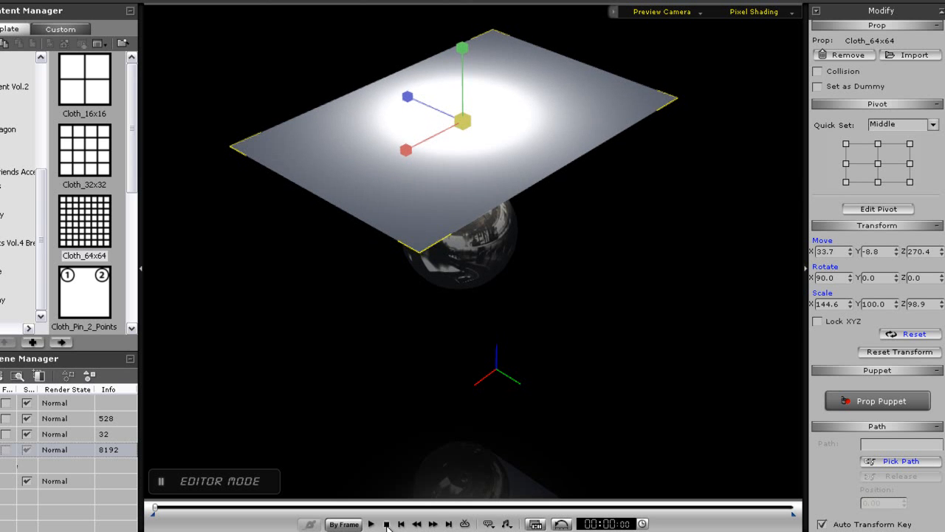
pyautogui.click(380, 524)
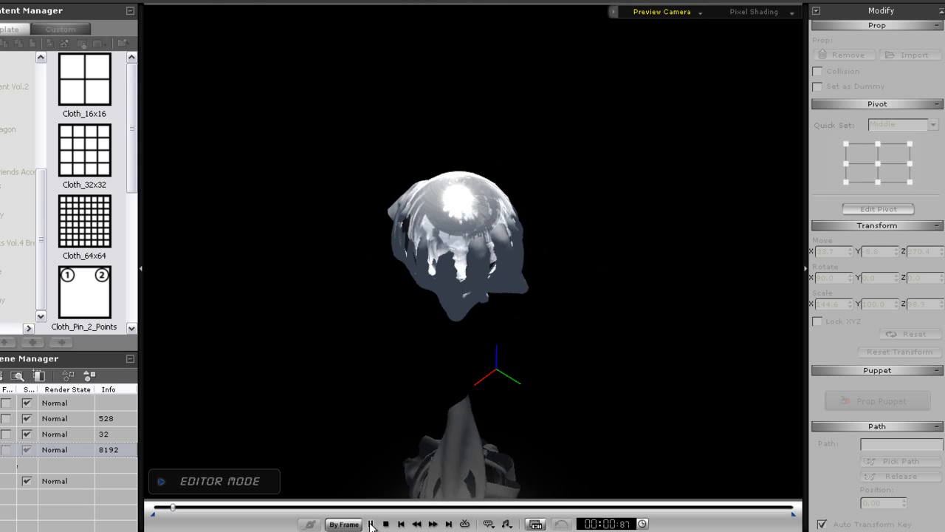
pyautogui.click(384, 524)
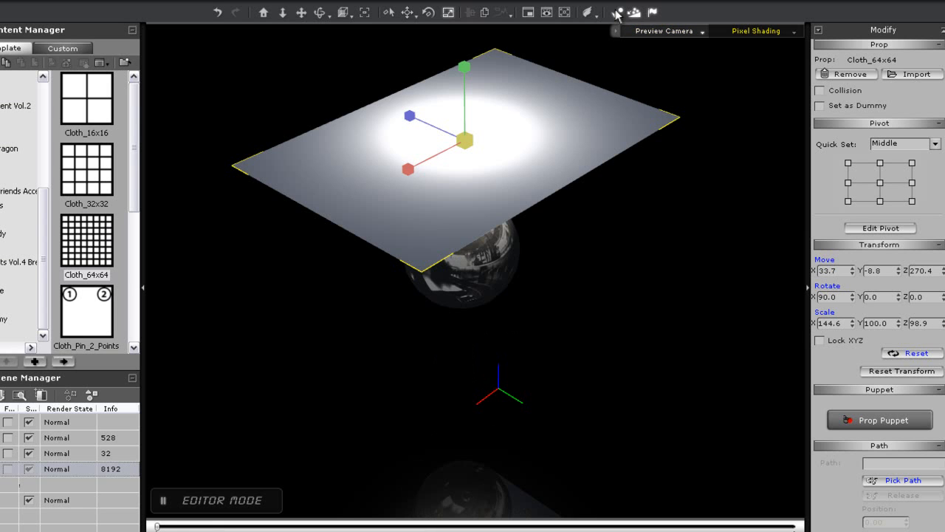
pyautogui.moveTo(619, 13)
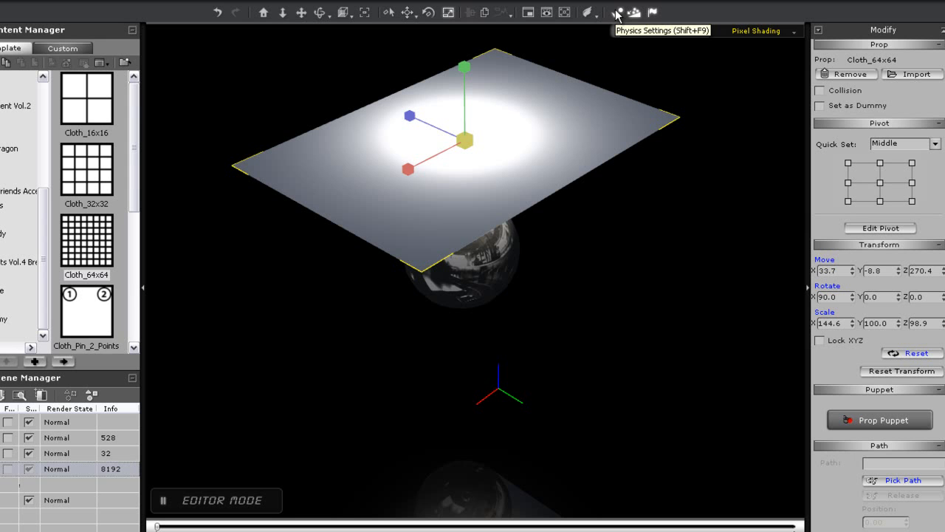
# - Give the cloth damping 5, solver iterations 15 and collision margin 7, then close Physics Settings
pyautogui.click(617, 13)
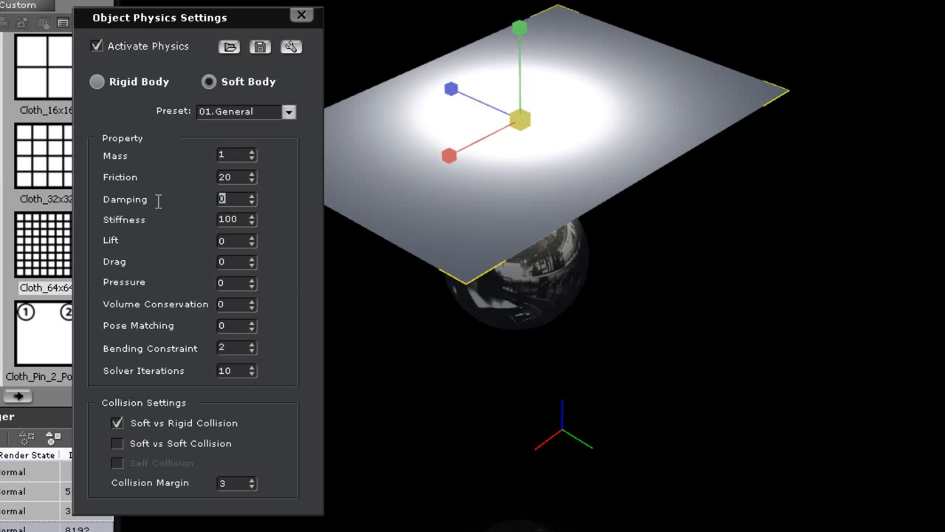
pyautogui.write('5')
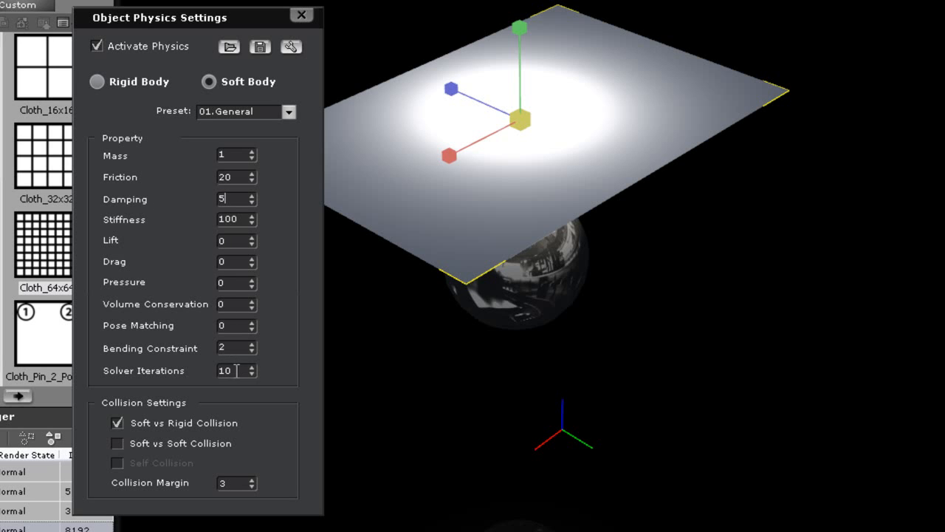
pyautogui.write('15')
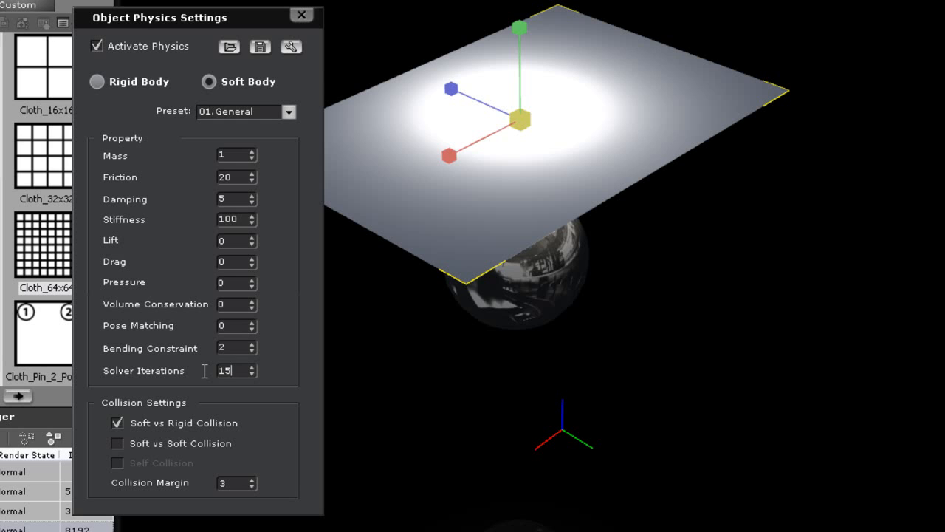
pyautogui.moveTo(232, 483)
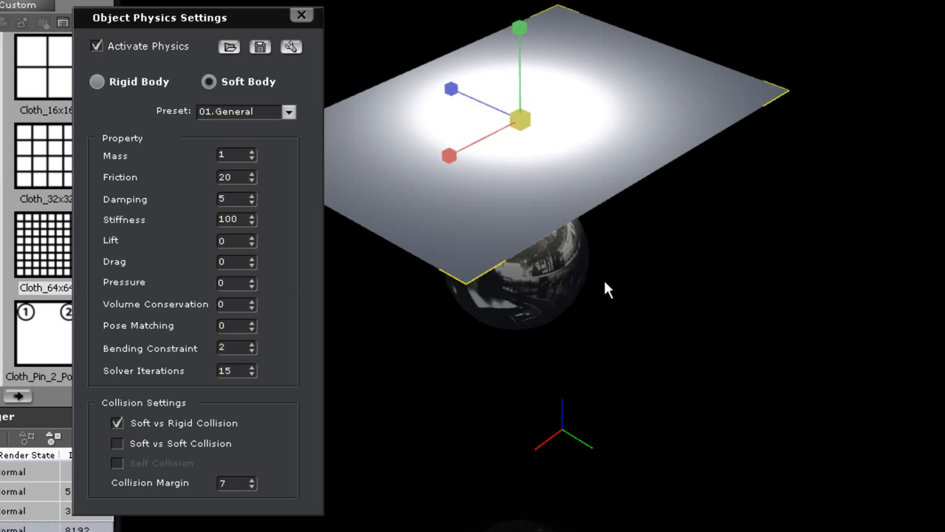
pyautogui.click(302, 15)
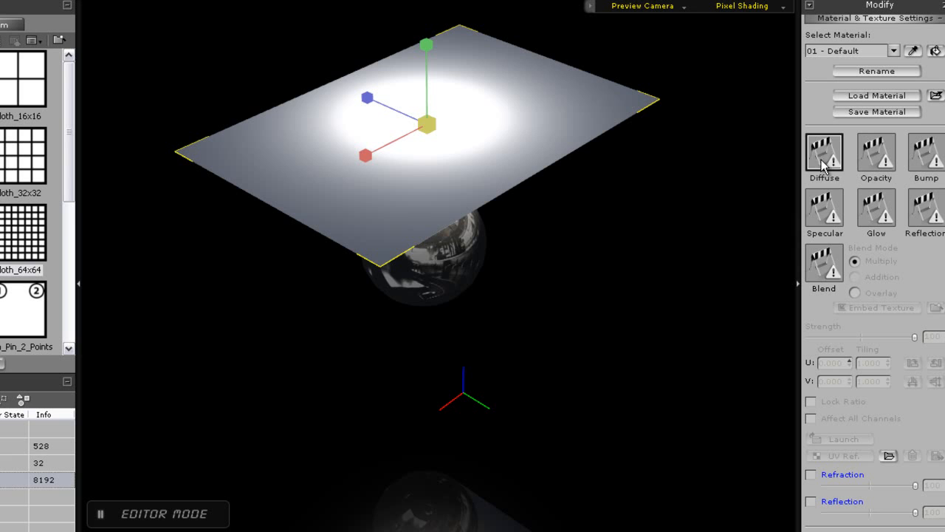
# - Load the canadian flag image into the cloth's Diffuse texture slot
pyautogui.click(824, 152)
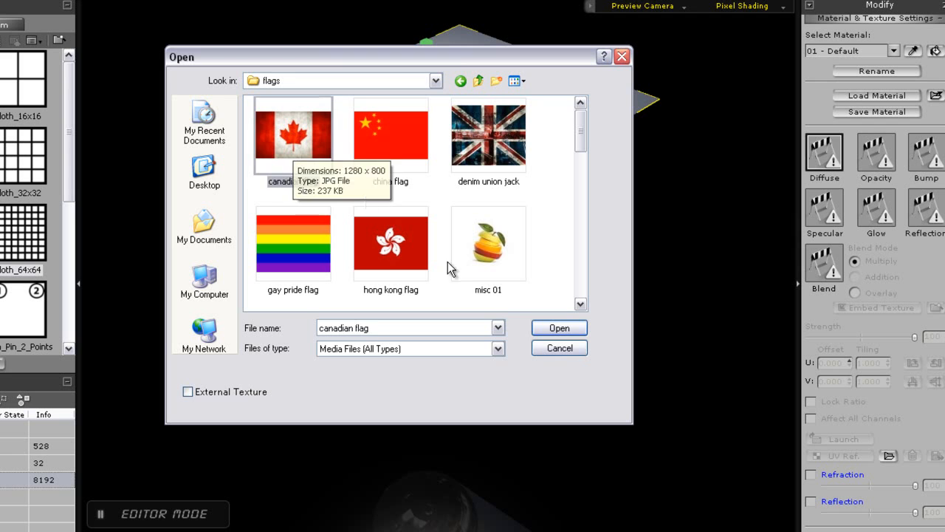
pyautogui.click(559, 327)
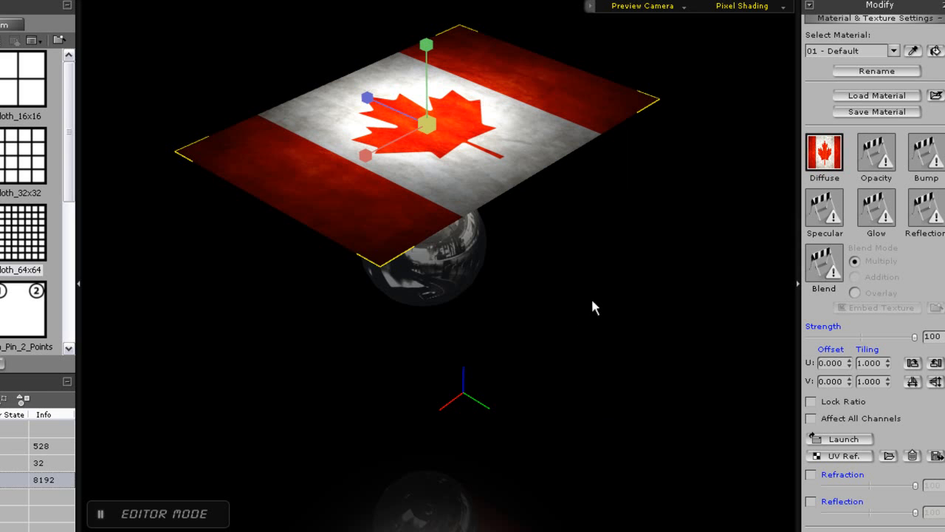